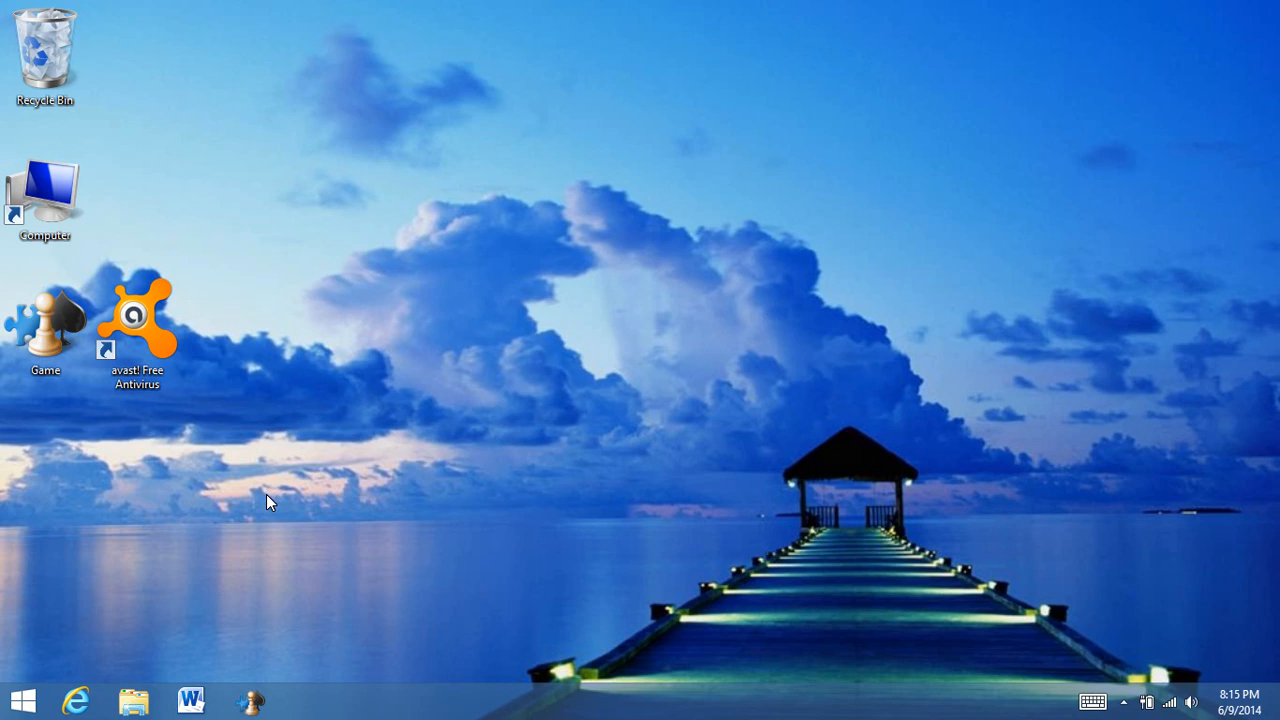
pyautogui.moveTo(257, 516)
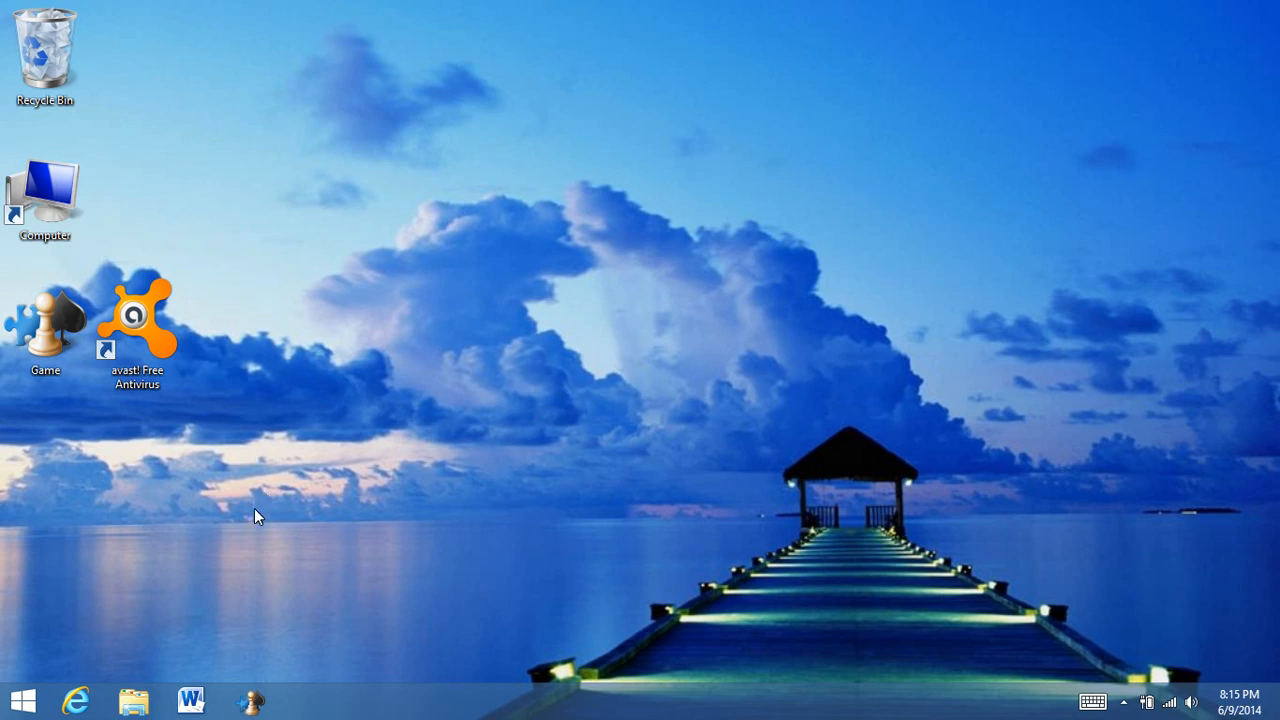
# Step: Bring up the Apps list, scroll through it, and show its zoomed-out letter and group index
pyautogui.click(18, 699)
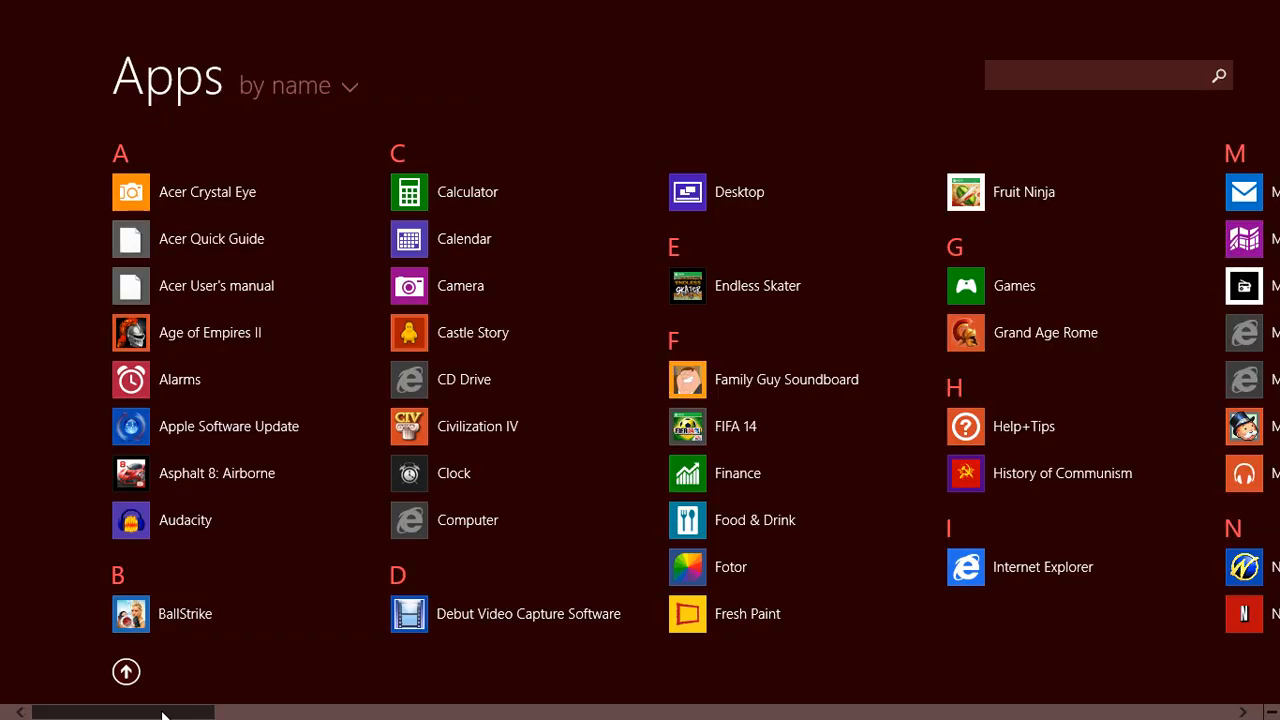
pyautogui.hscroll(3)
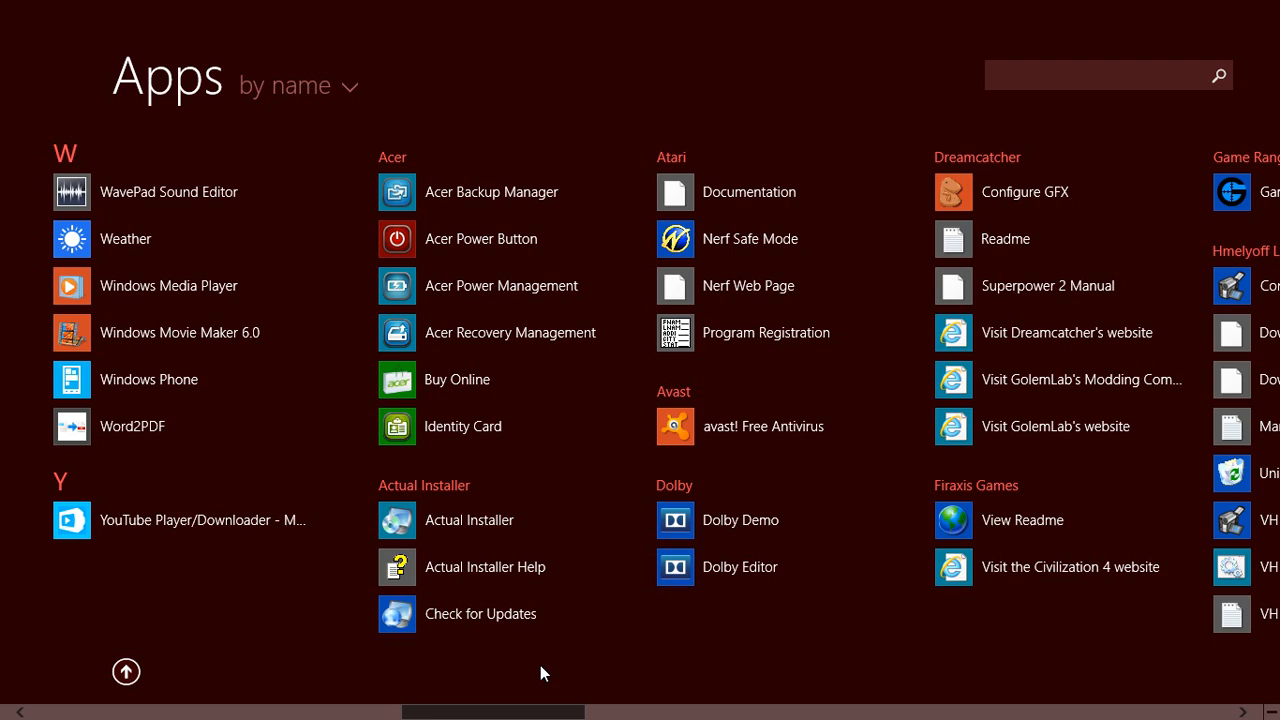
pyautogui.hscroll(3)
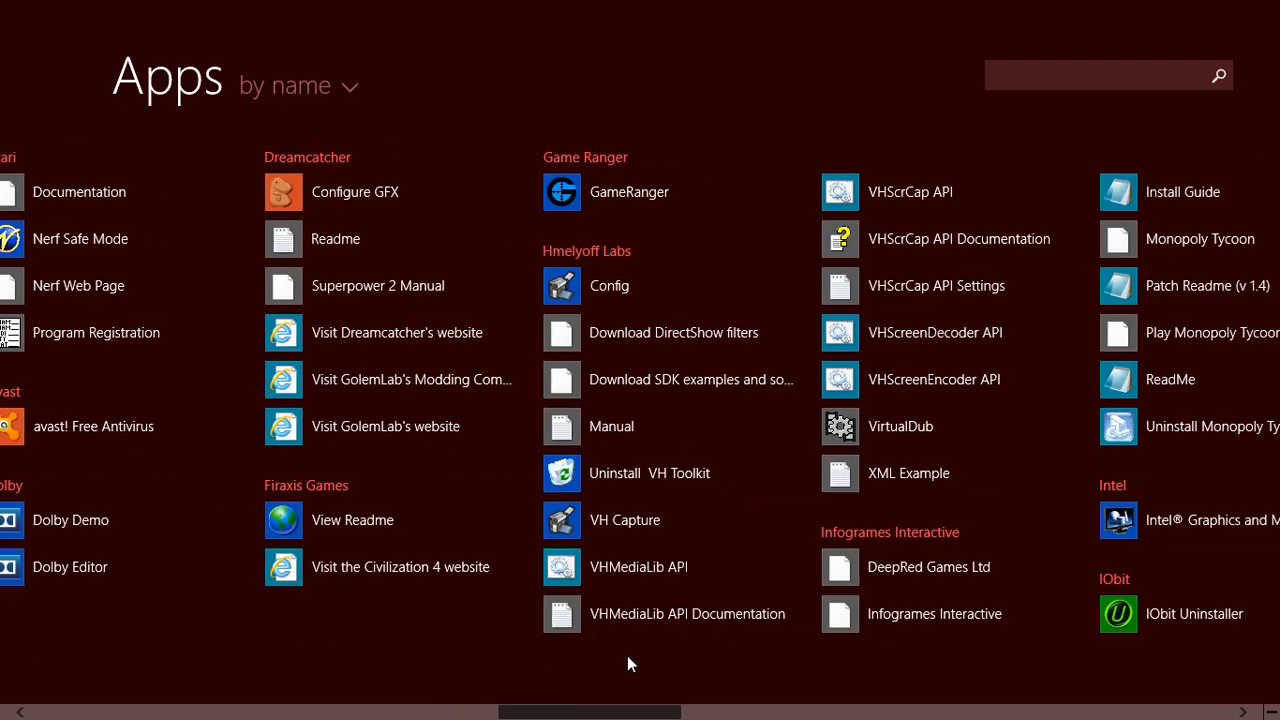
pyautogui.hscroll(3)
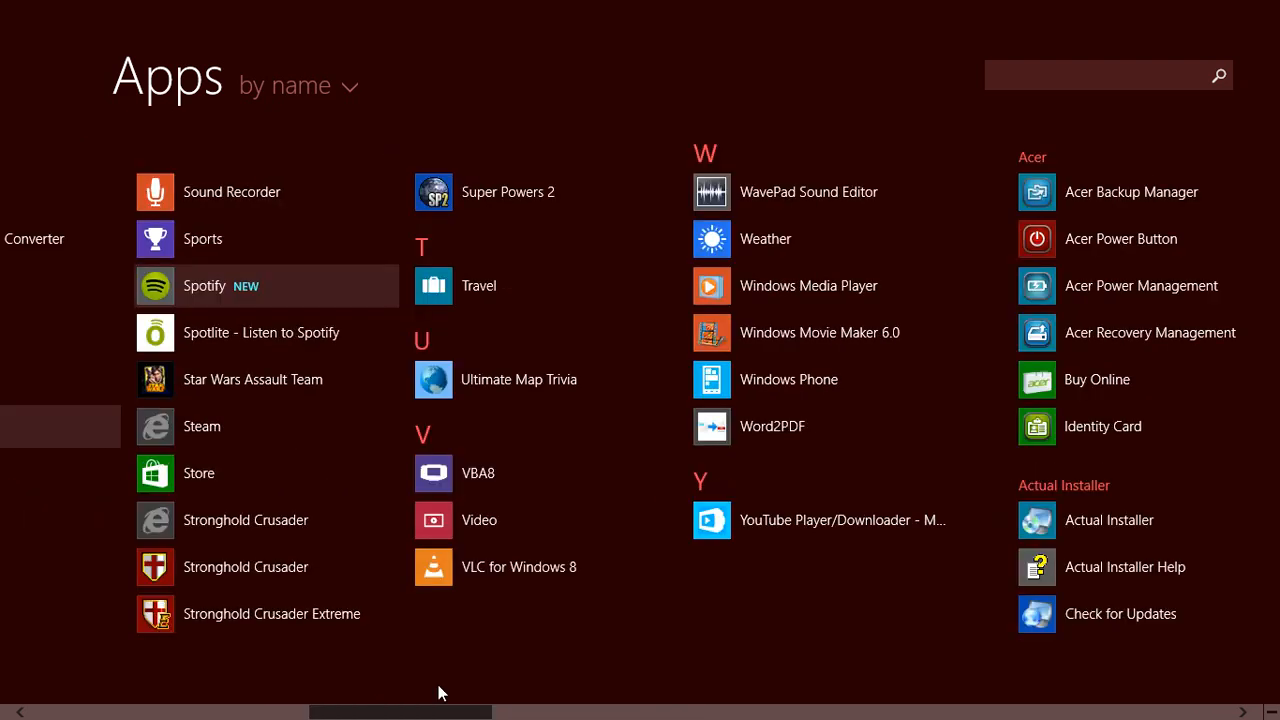
pyautogui.hscroll(-3)
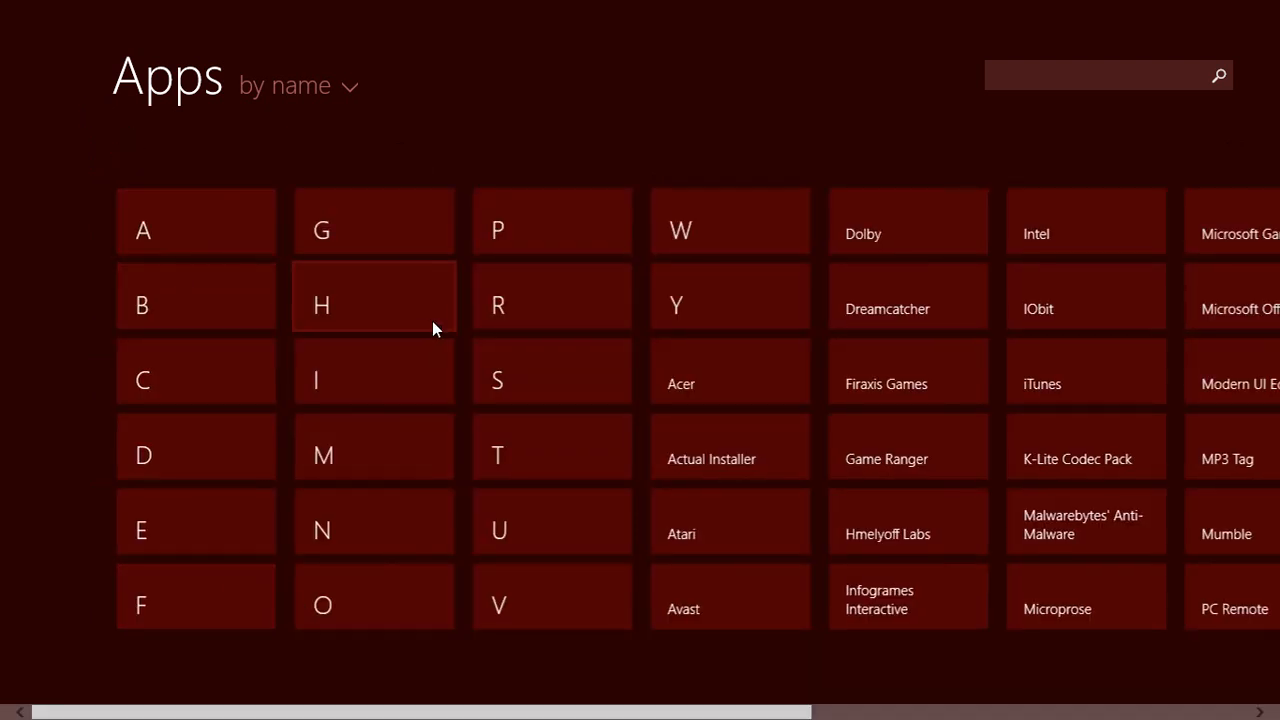
pyautogui.moveTo(730, 596)
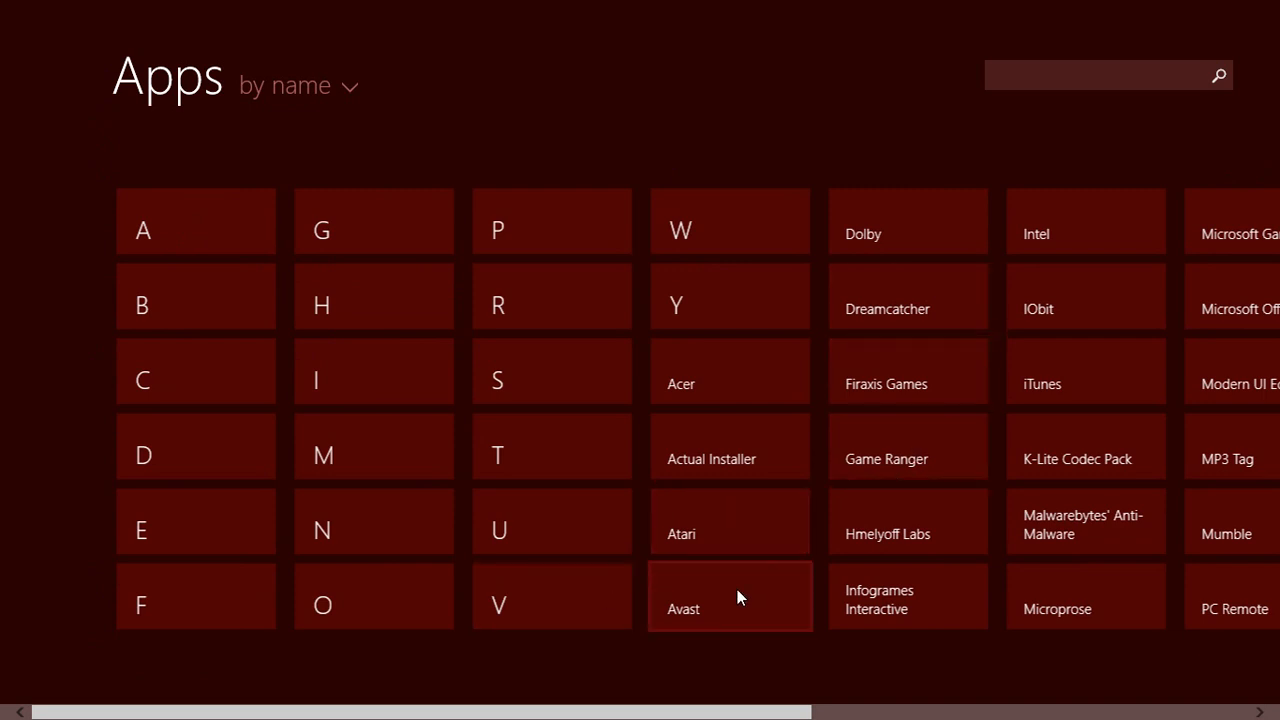
pyautogui.moveTo(267, 650)
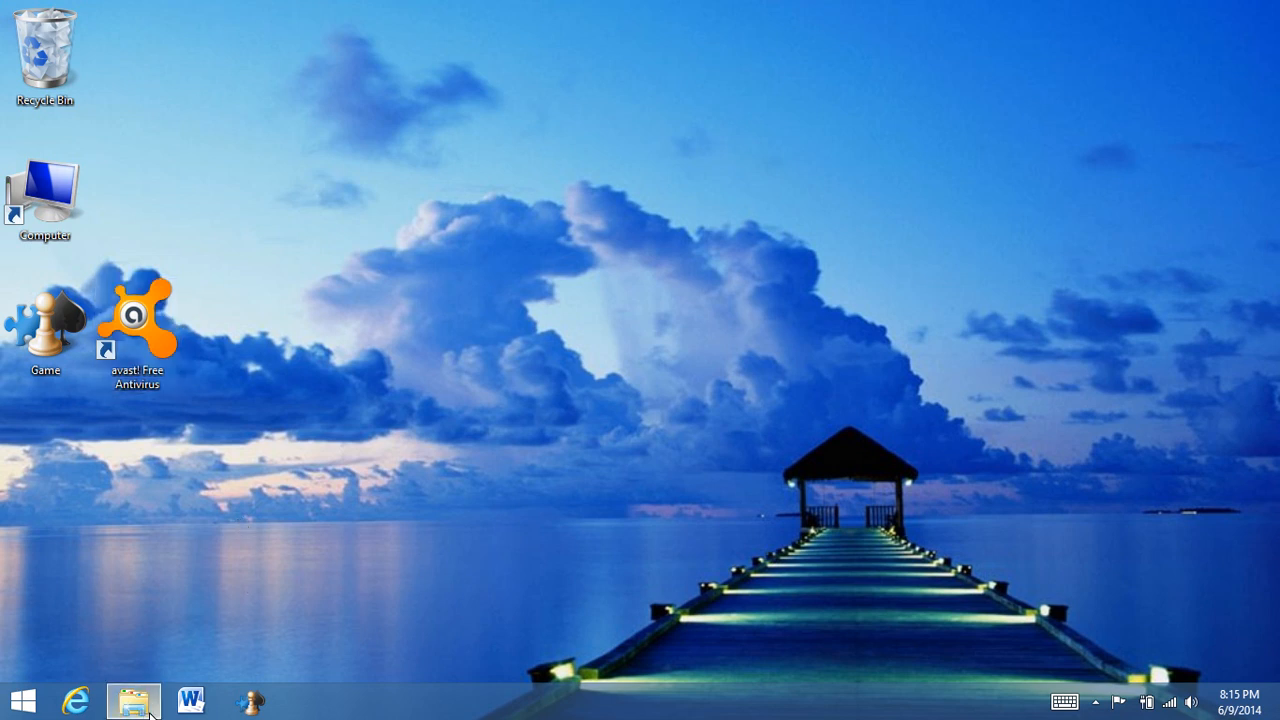
# Step: Open the Start Menu folder from Favorites and select its personal and computer-wide Start Program shortcuts
pyautogui.click(133, 700)
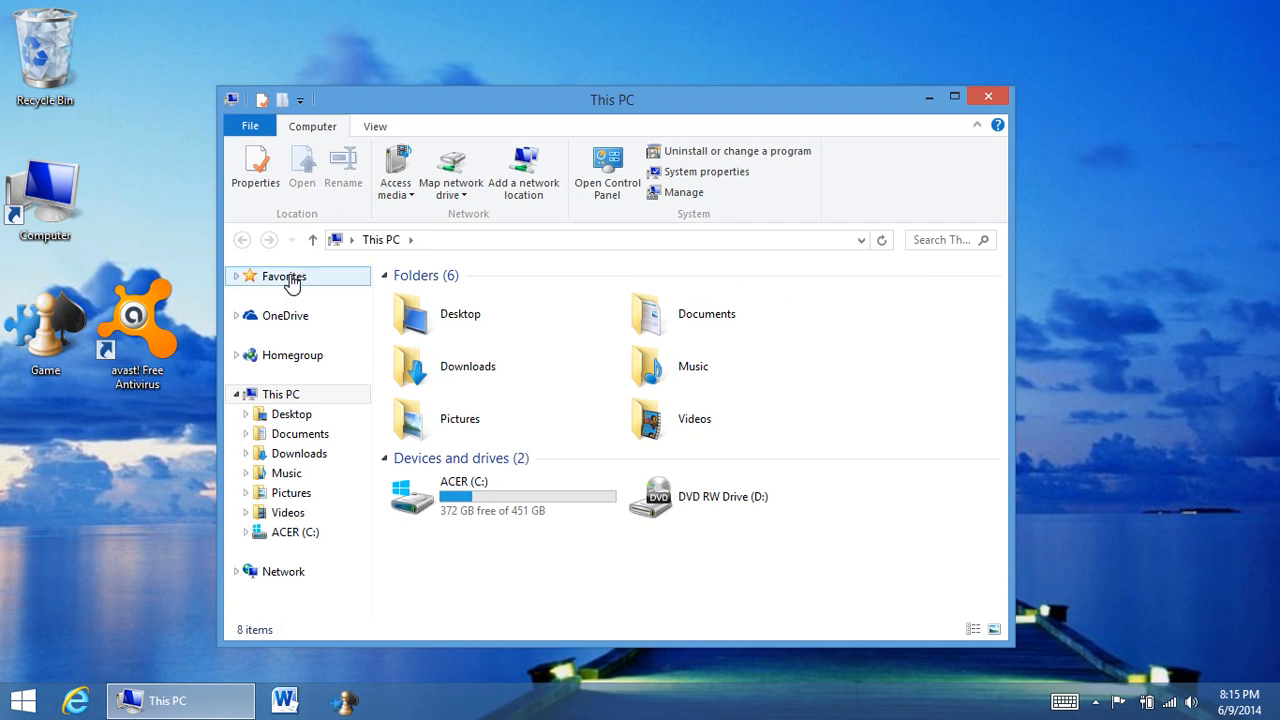
pyautogui.click(284, 276)
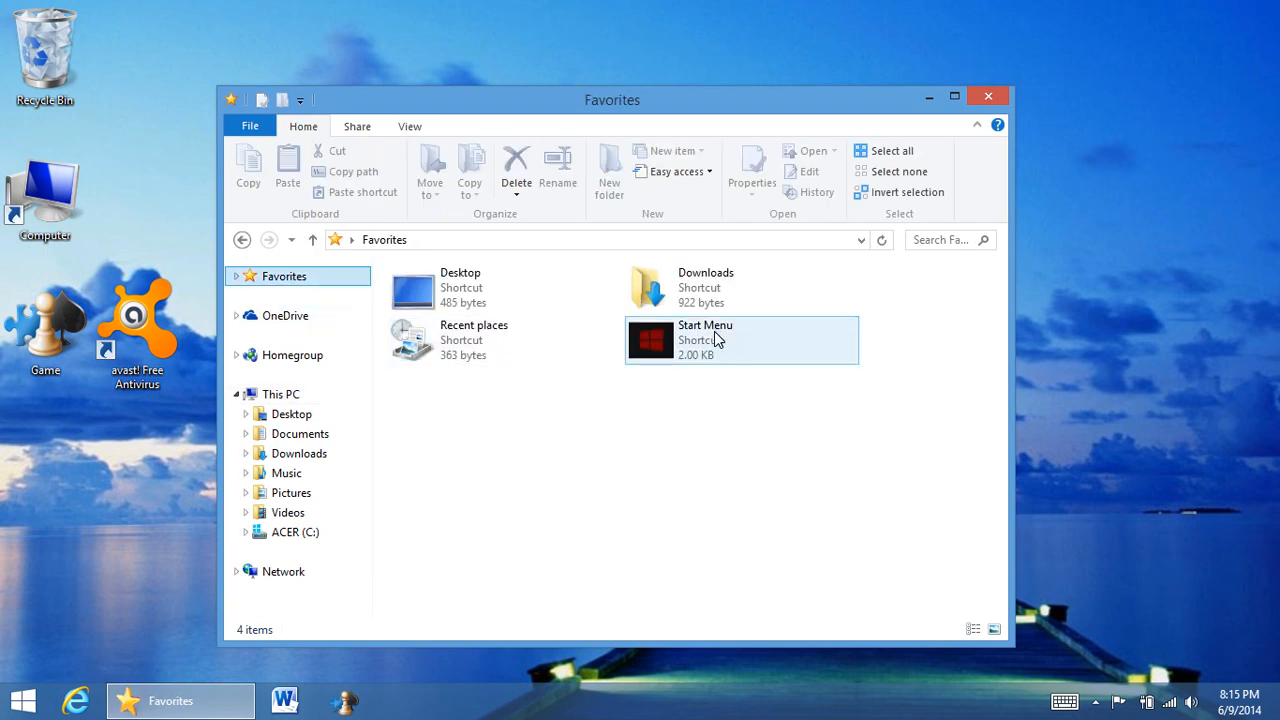
pyautogui.doubleClick(705, 340)
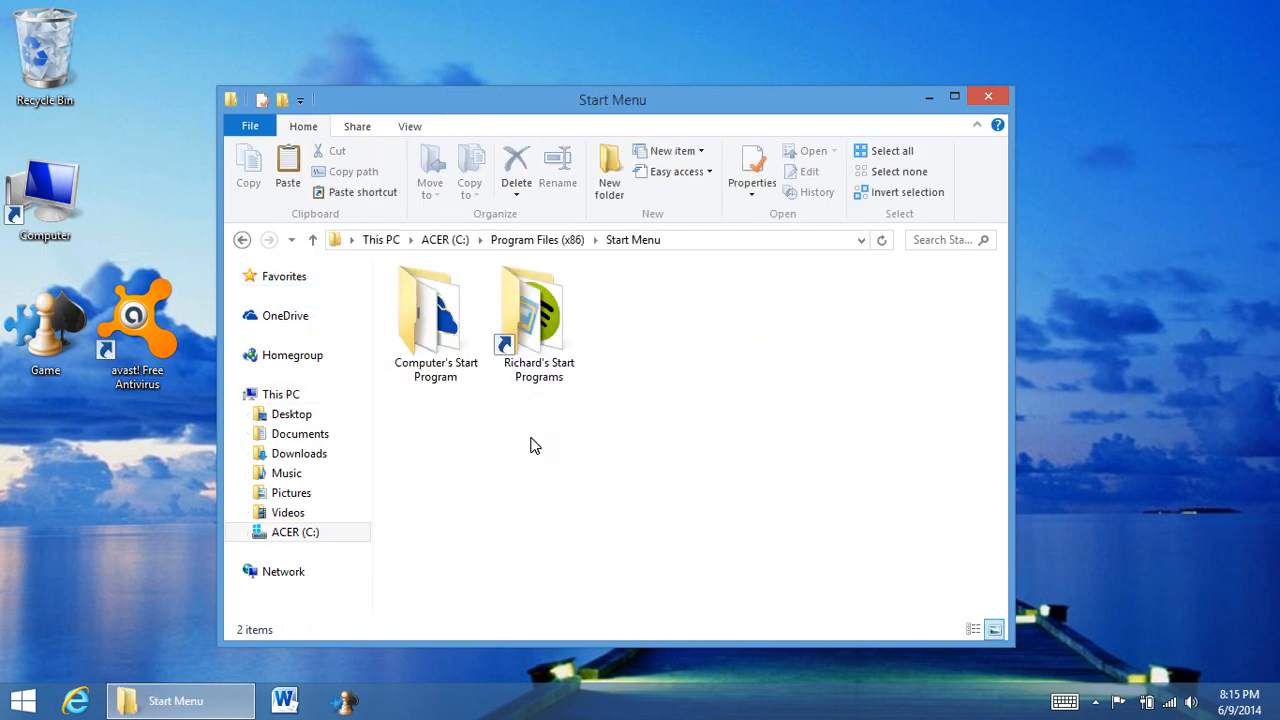
pyautogui.click(538, 310)
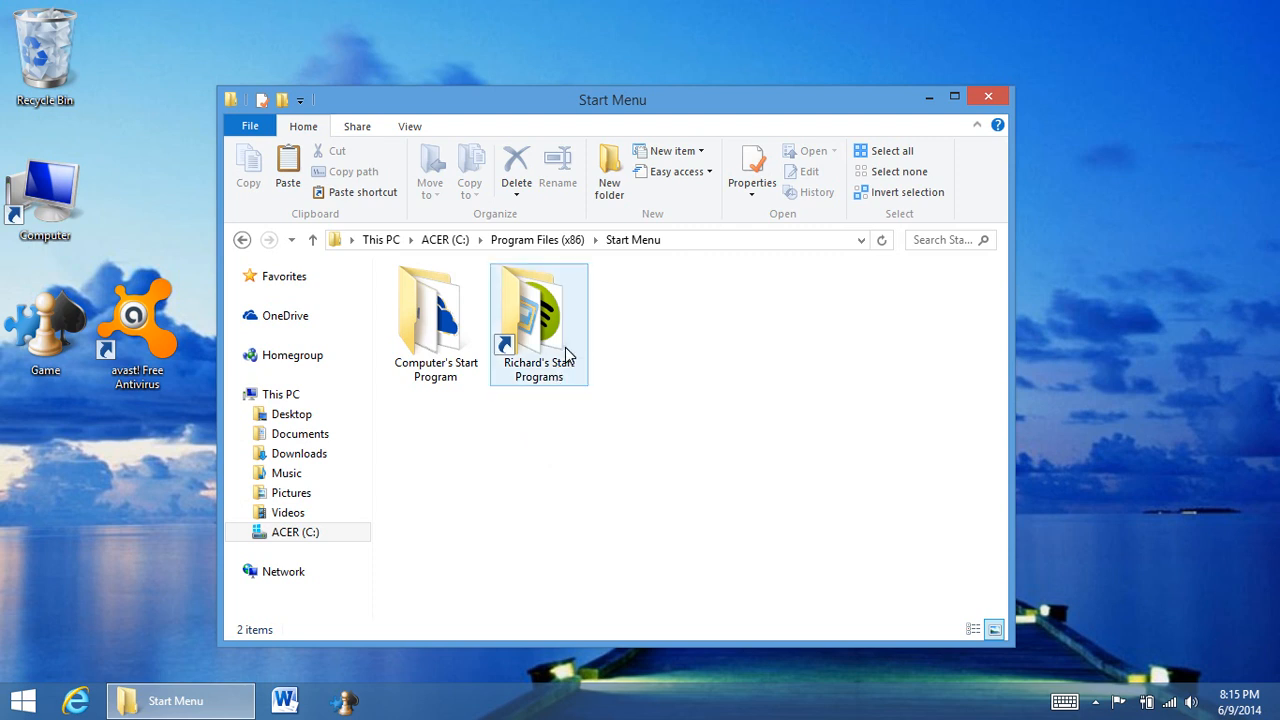
pyautogui.click(435, 320)
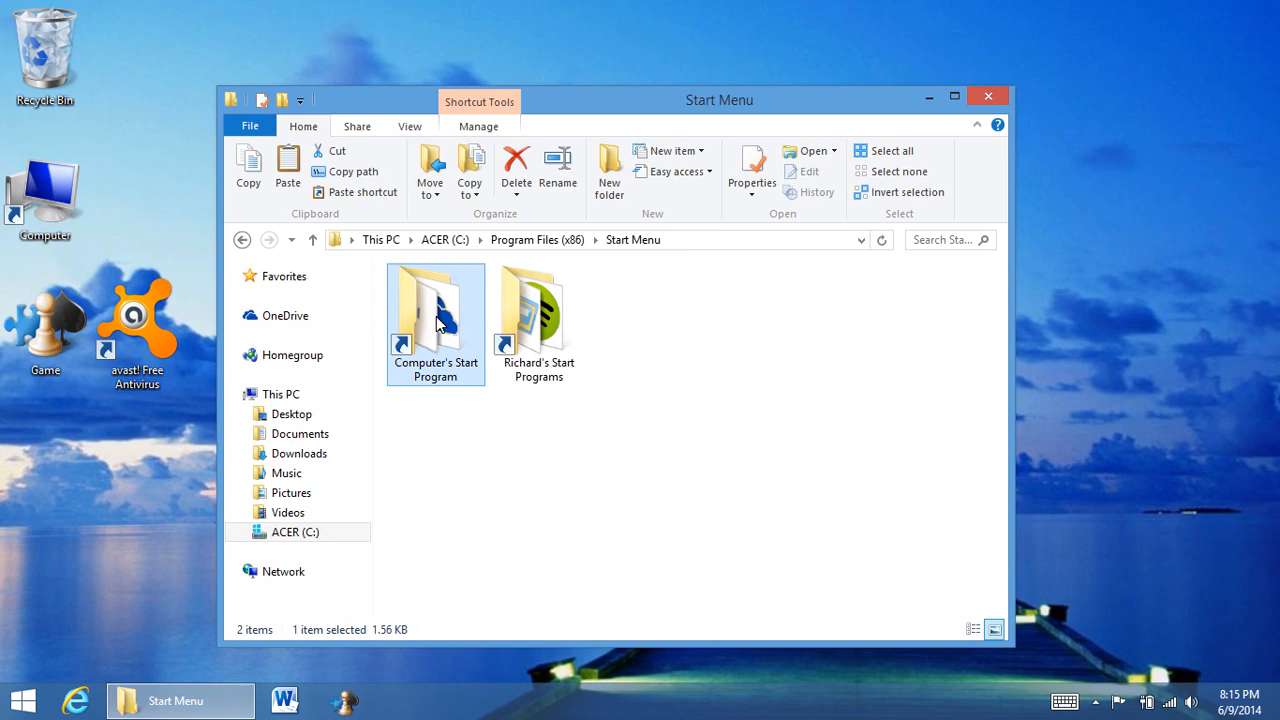
# Step: Open the ProgramData Start Menu Programs folder and paste Game, granting administrator permission
pyautogui.doubleClick(435, 310)
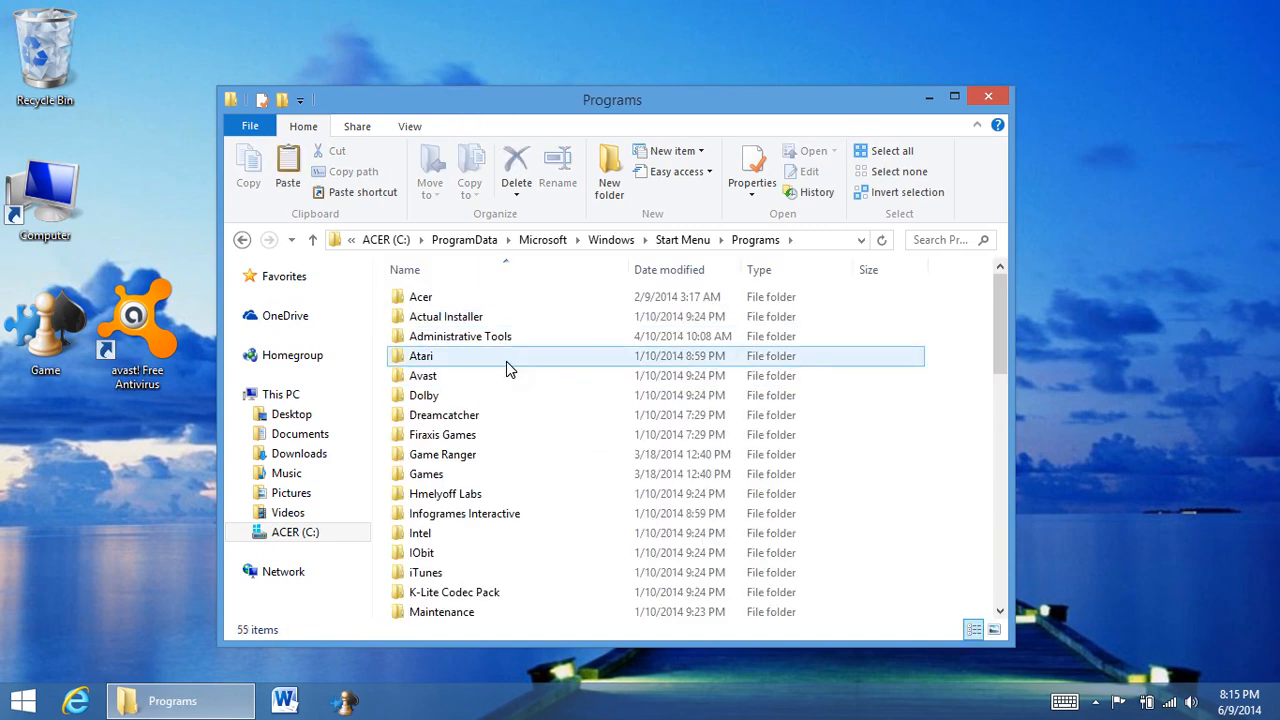
pyautogui.scroll(-3)
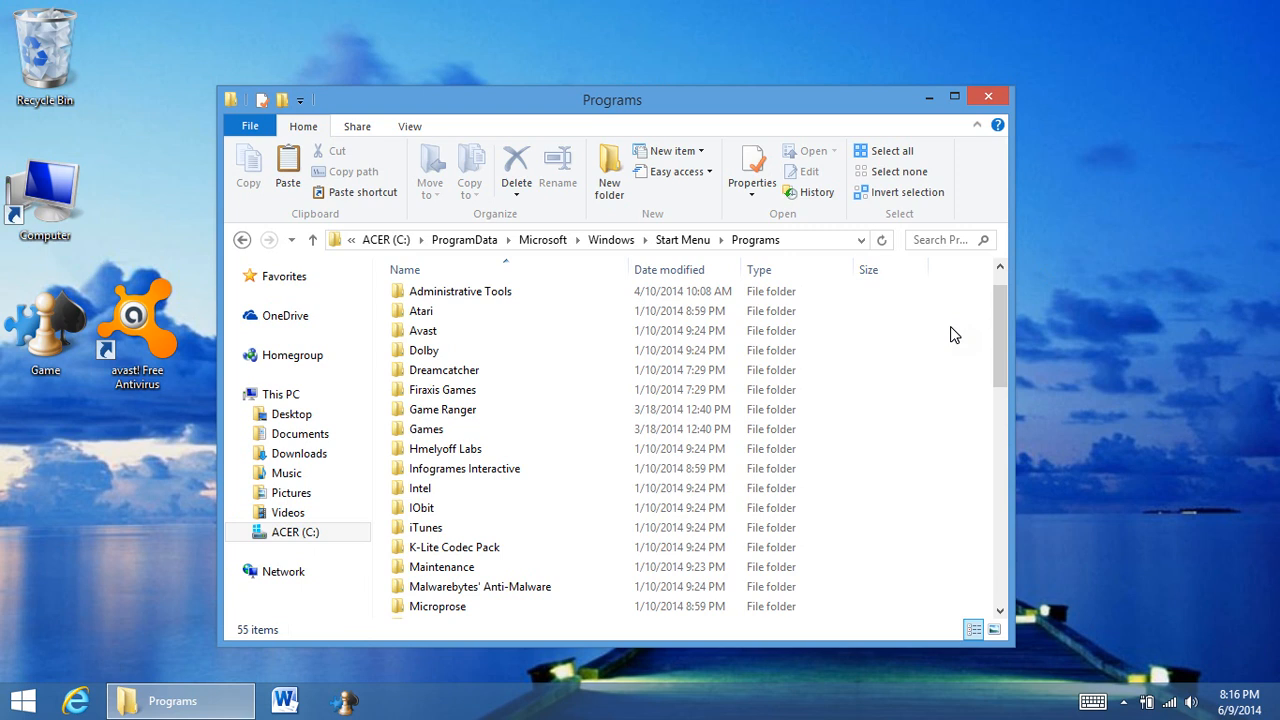
pyautogui.click(445, 448)
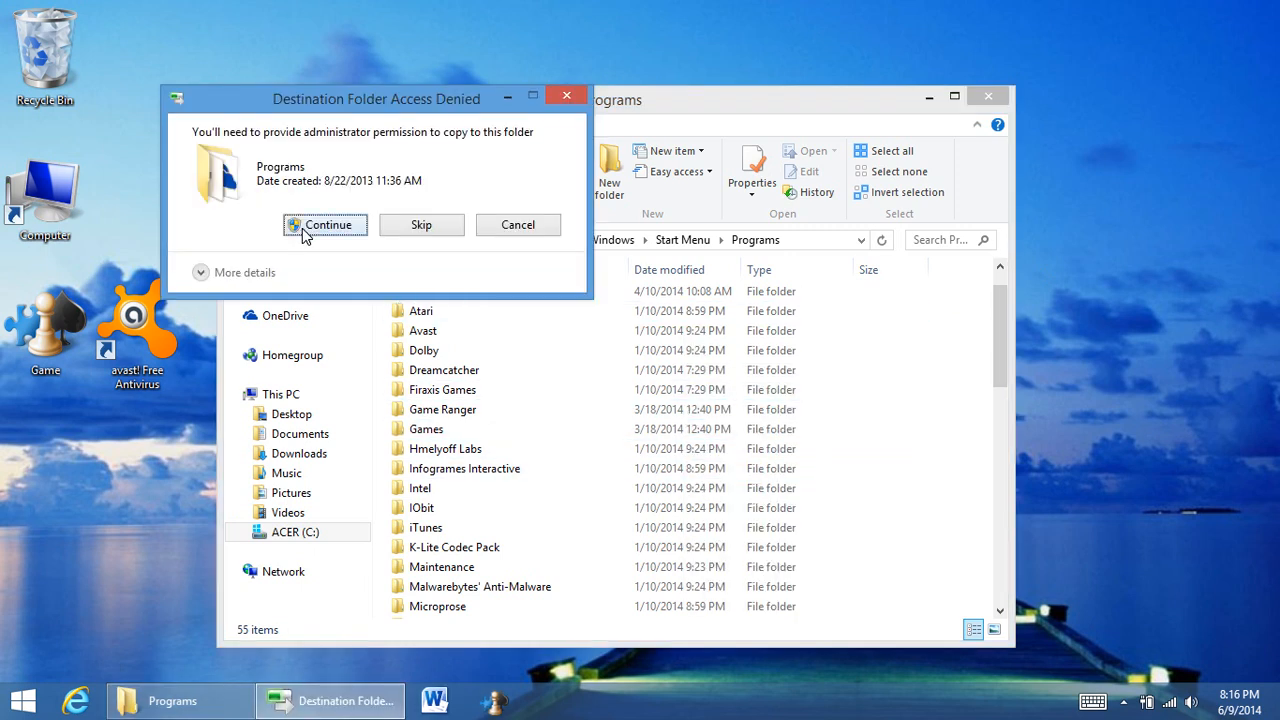
pyautogui.click(326, 224)
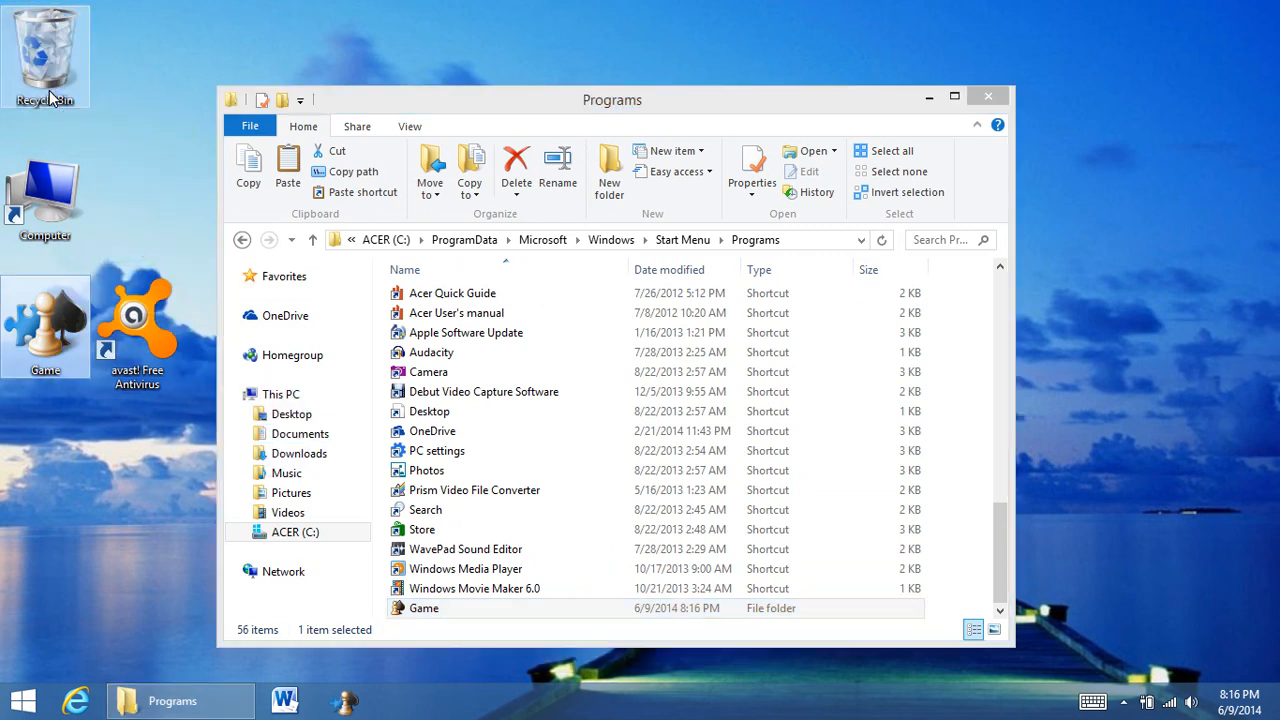
pyautogui.click(516, 170)
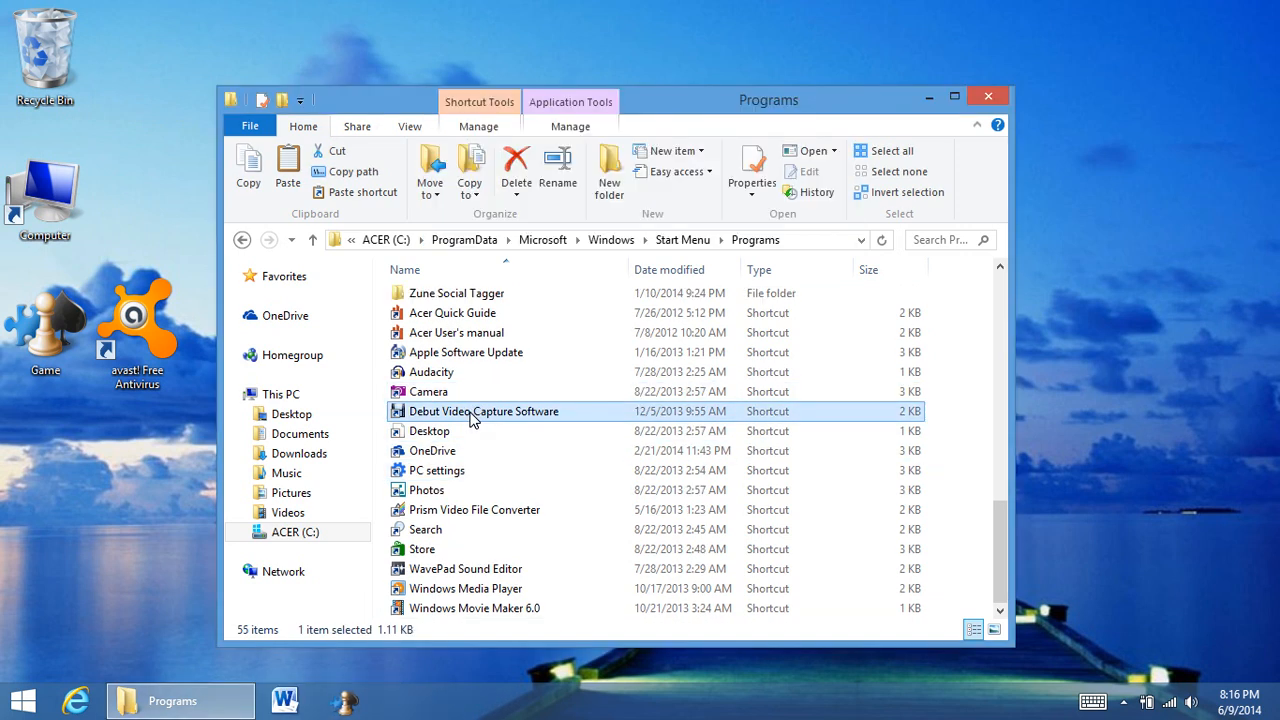
# Step: Select the Debut Video Capture and Camera shortcuts, then go back to the Start Menu folder
pyautogui.click(428, 391)
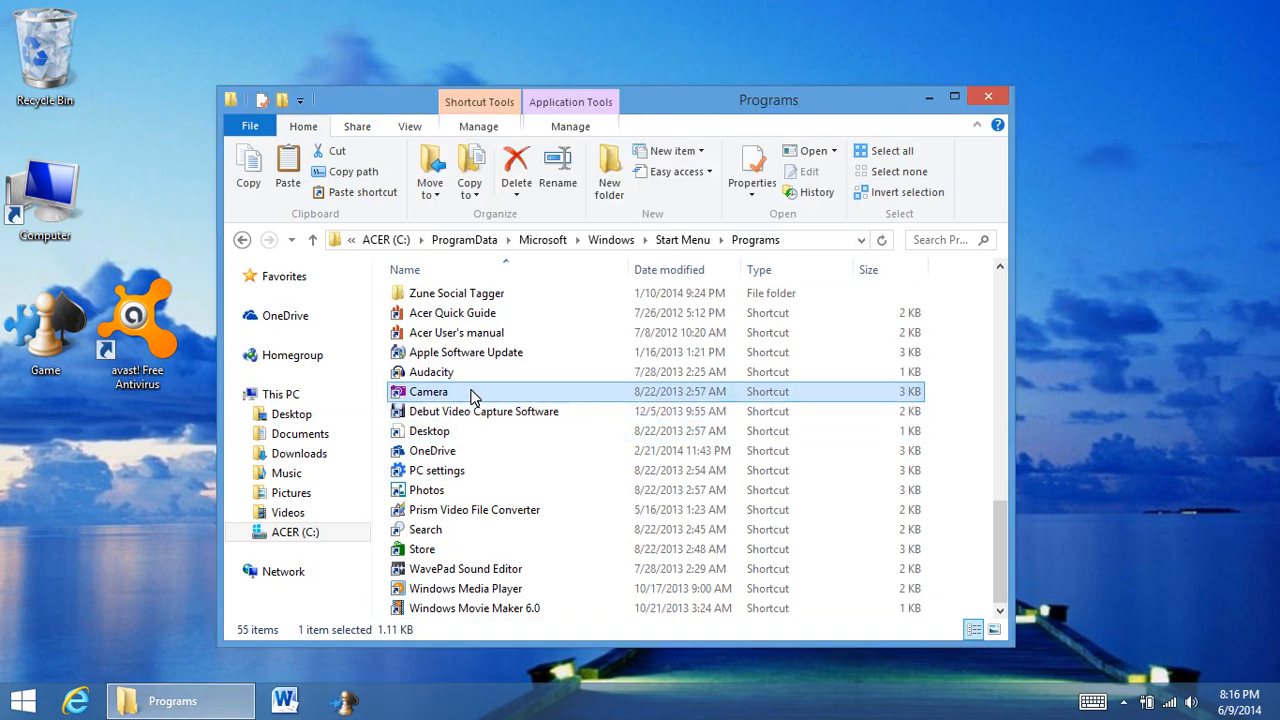
pyautogui.click(484, 411)
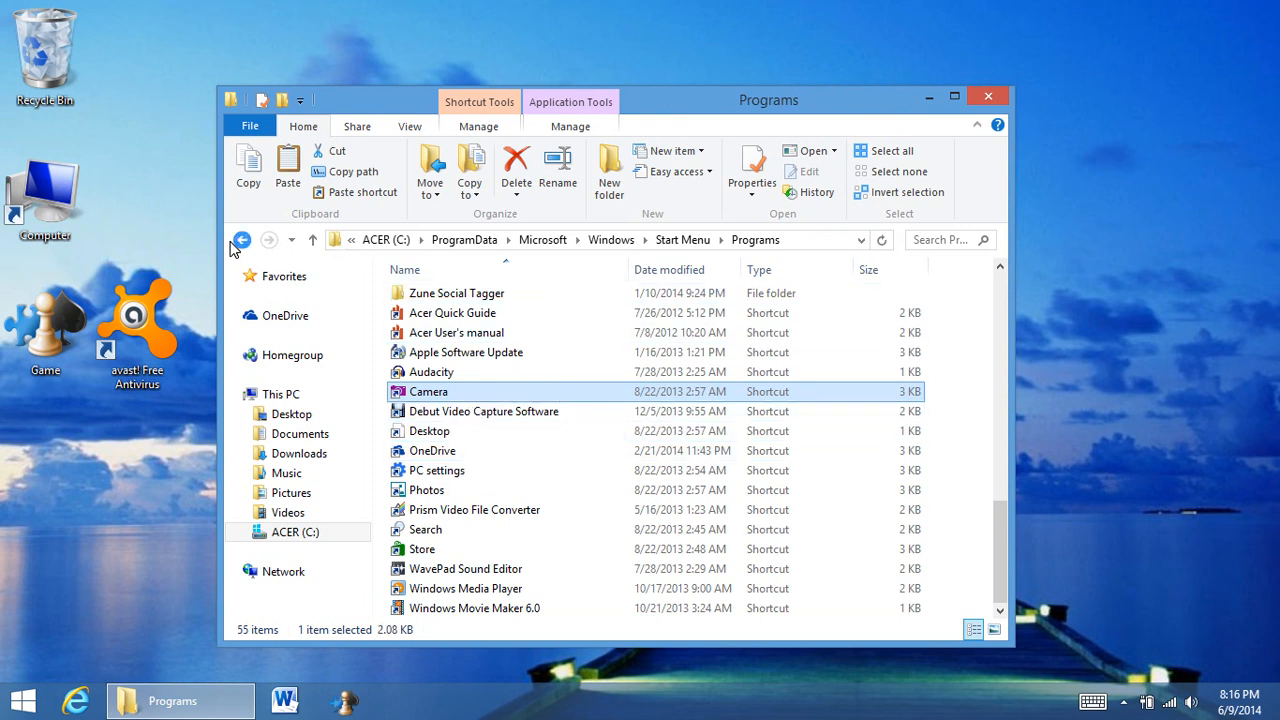
pyautogui.click(242, 239)
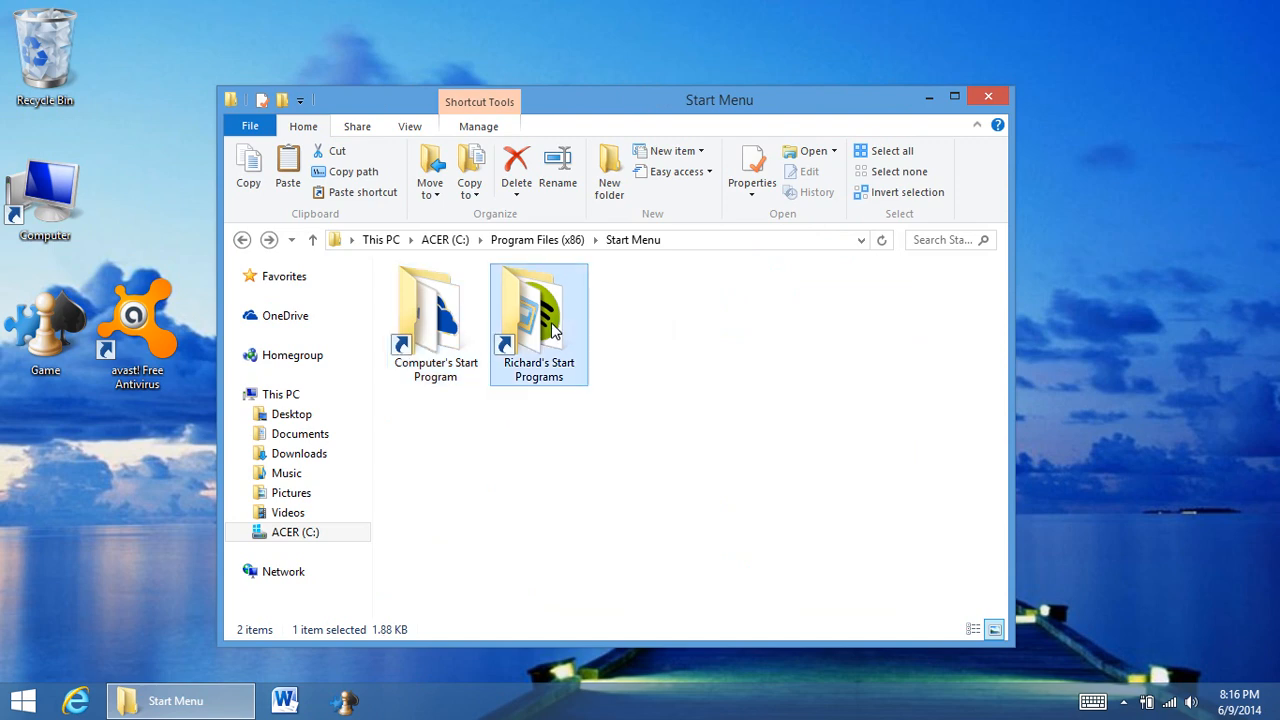
# Step: Open the AppData Roaming Programs folder and drag the desktop avast! Free Antivirus icon into it
pyautogui.doubleClick(538, 310)
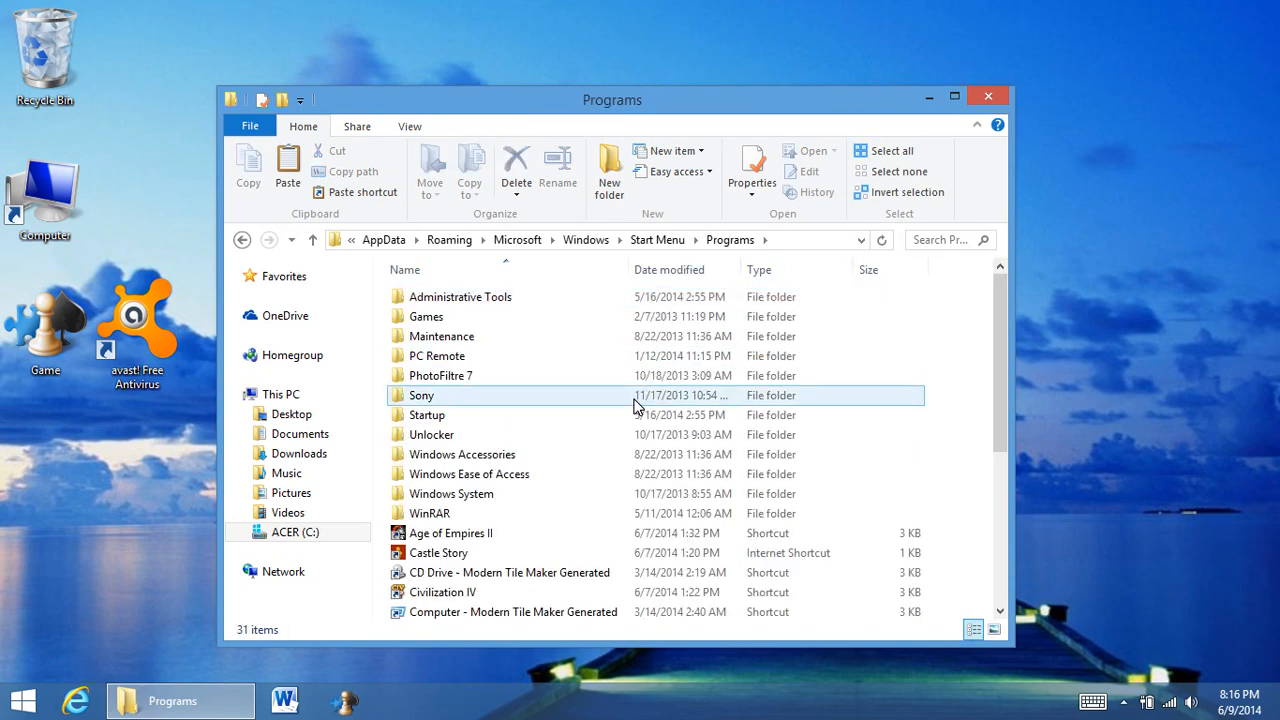
pyautogui.scroll(-3)
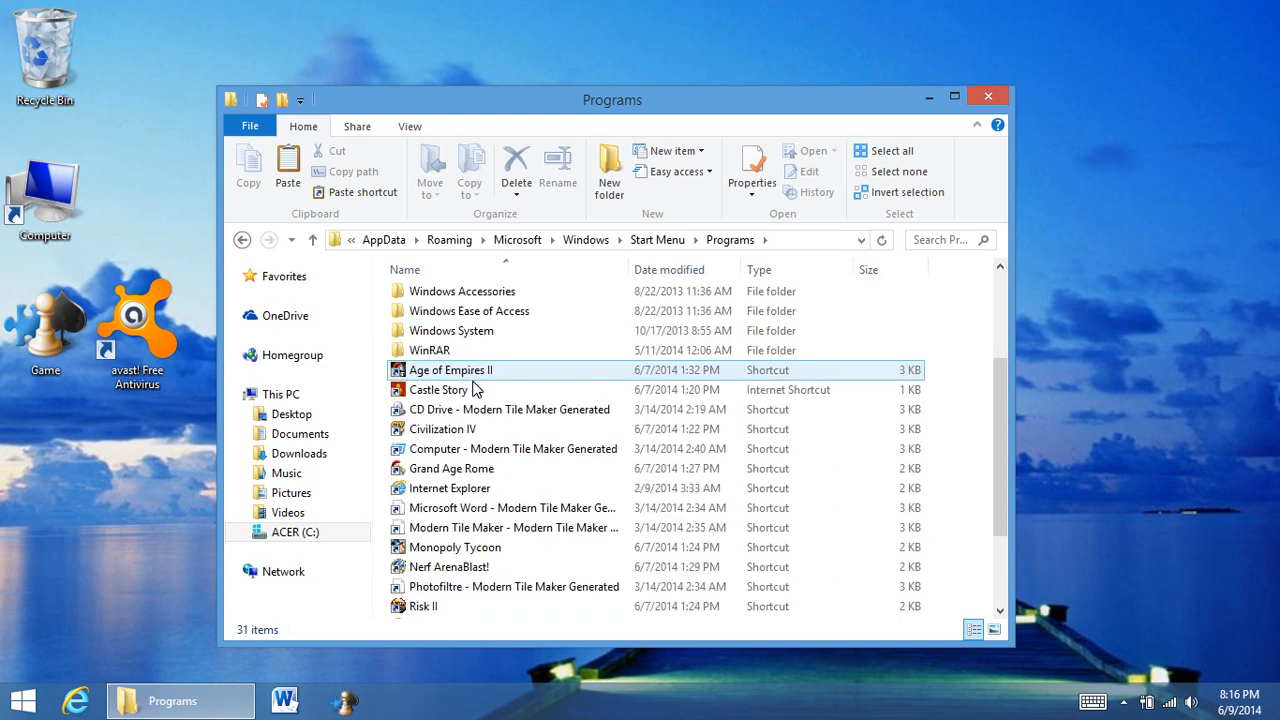
pyautogui.moveTo(451, 370)
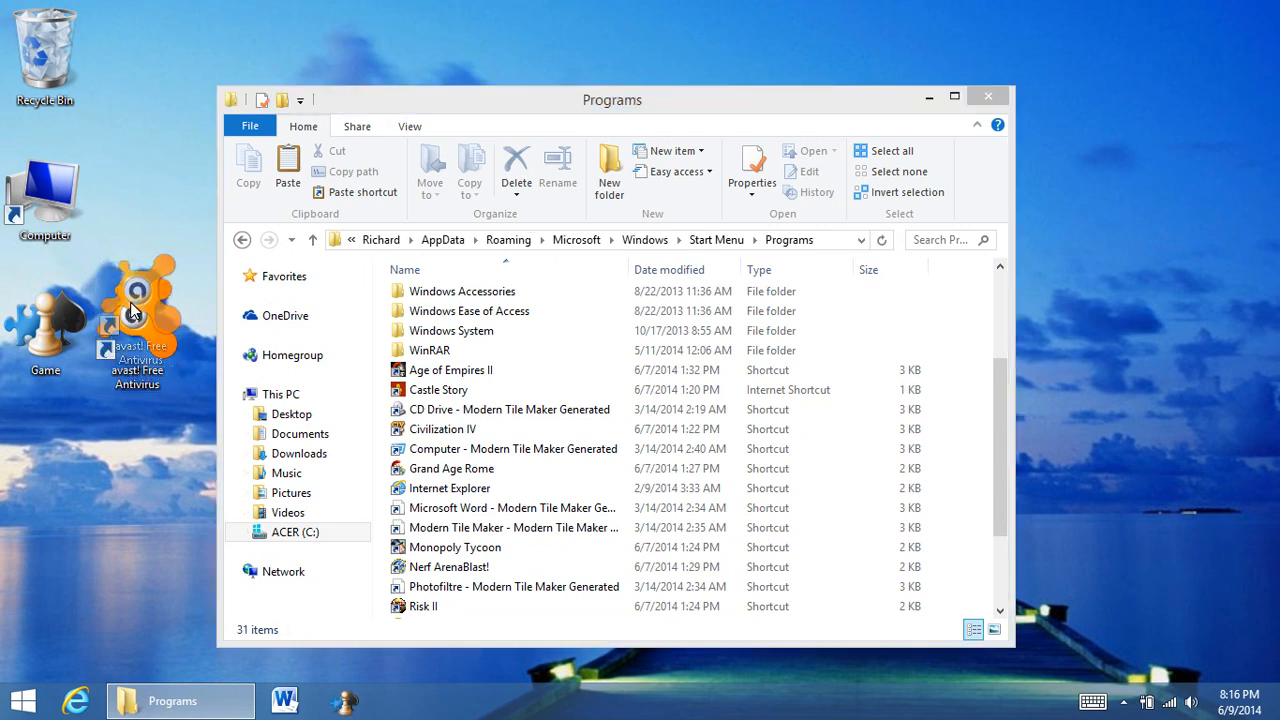
pyautogui.moveTo(135, 305); pyautogui.dragTo(975, 390)
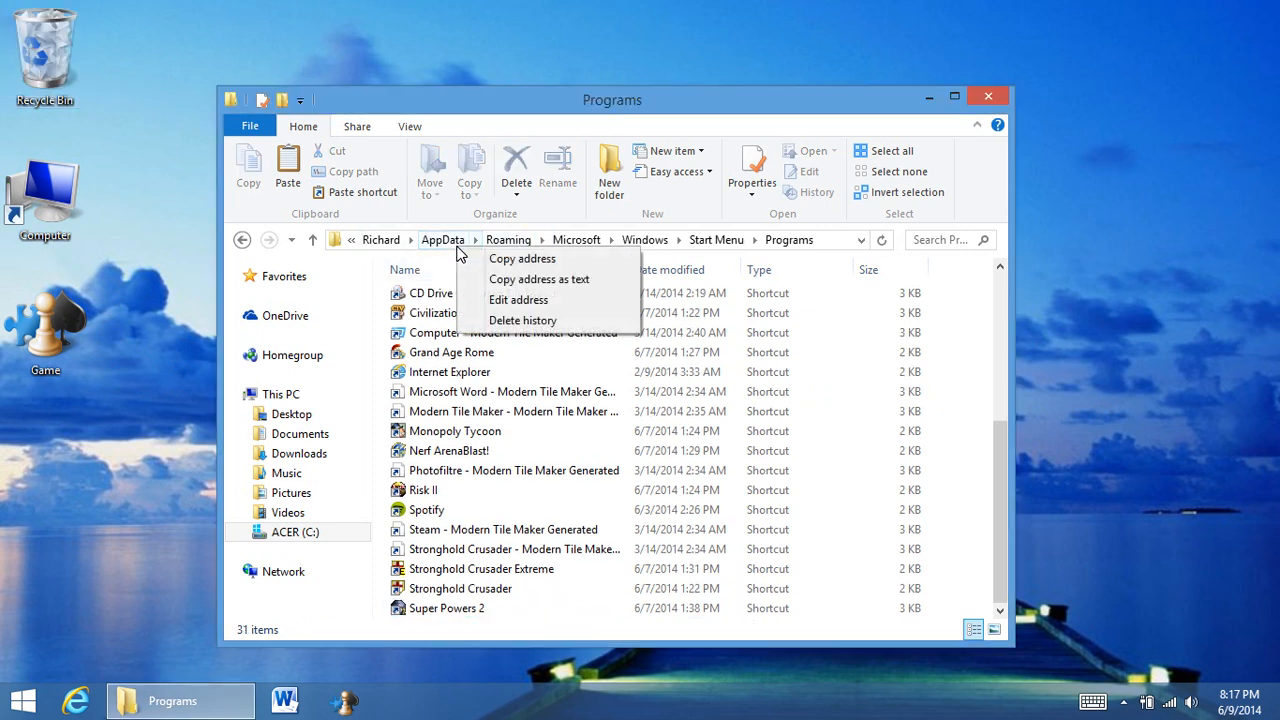
pyautogui.moveTo(539, 279)
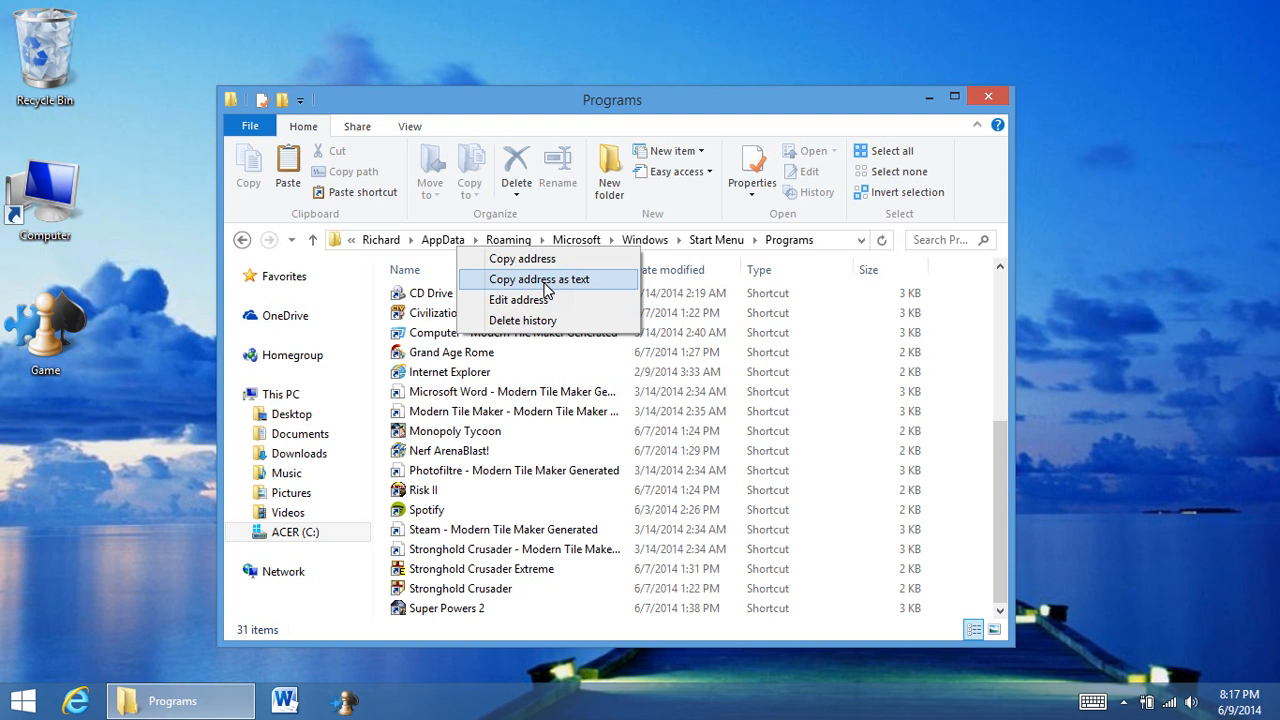
pyautogui.moveTo(1188, 252)
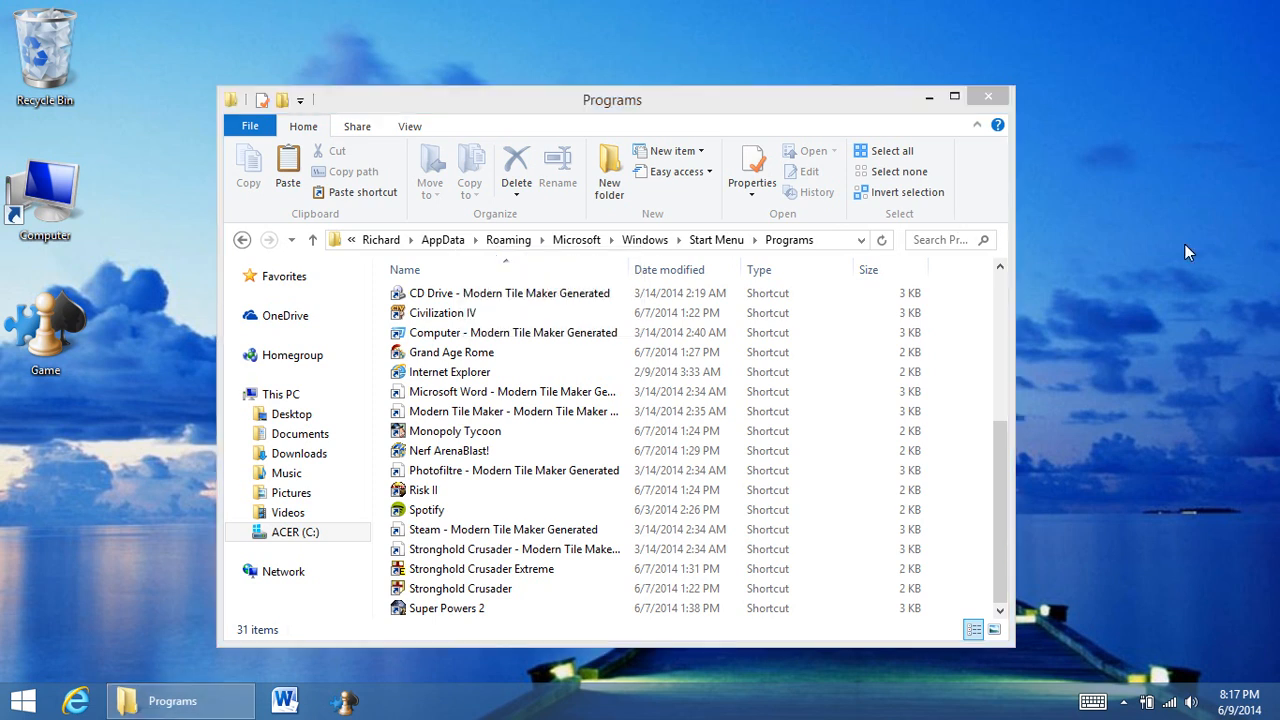
pyautogui.rightClick(576, 239)
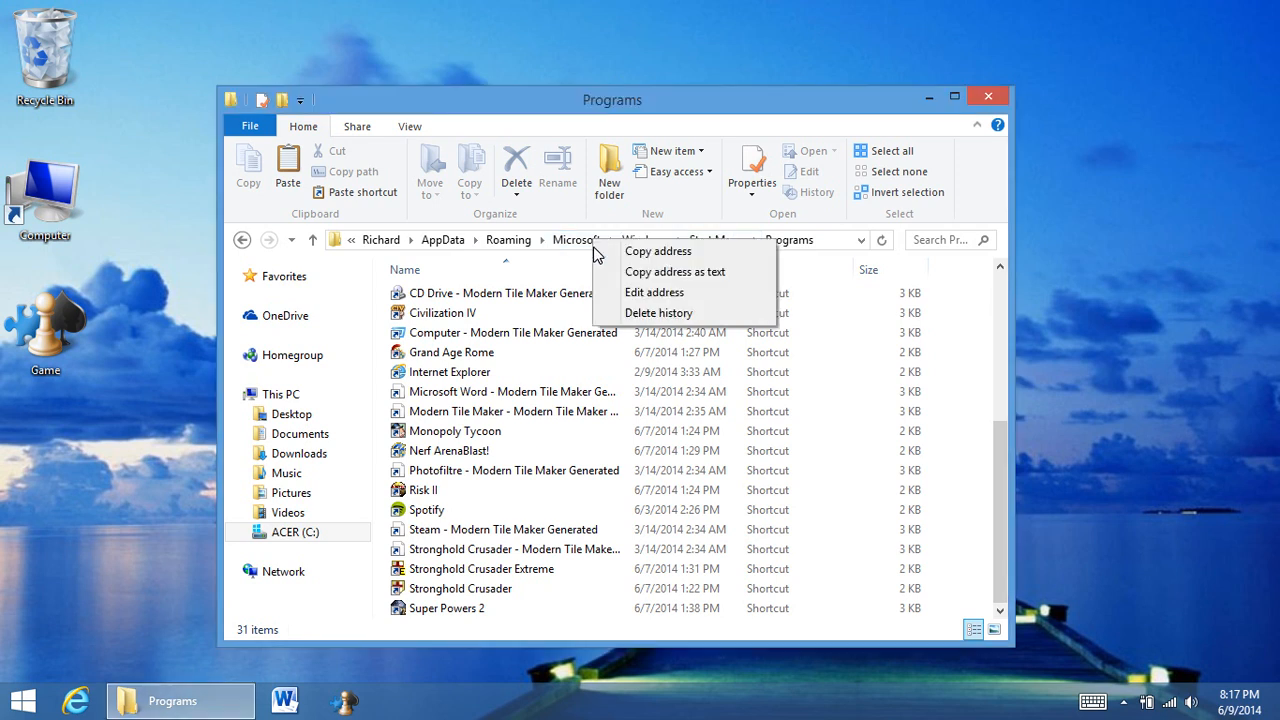
pyautogui.moveTo(640, 272)
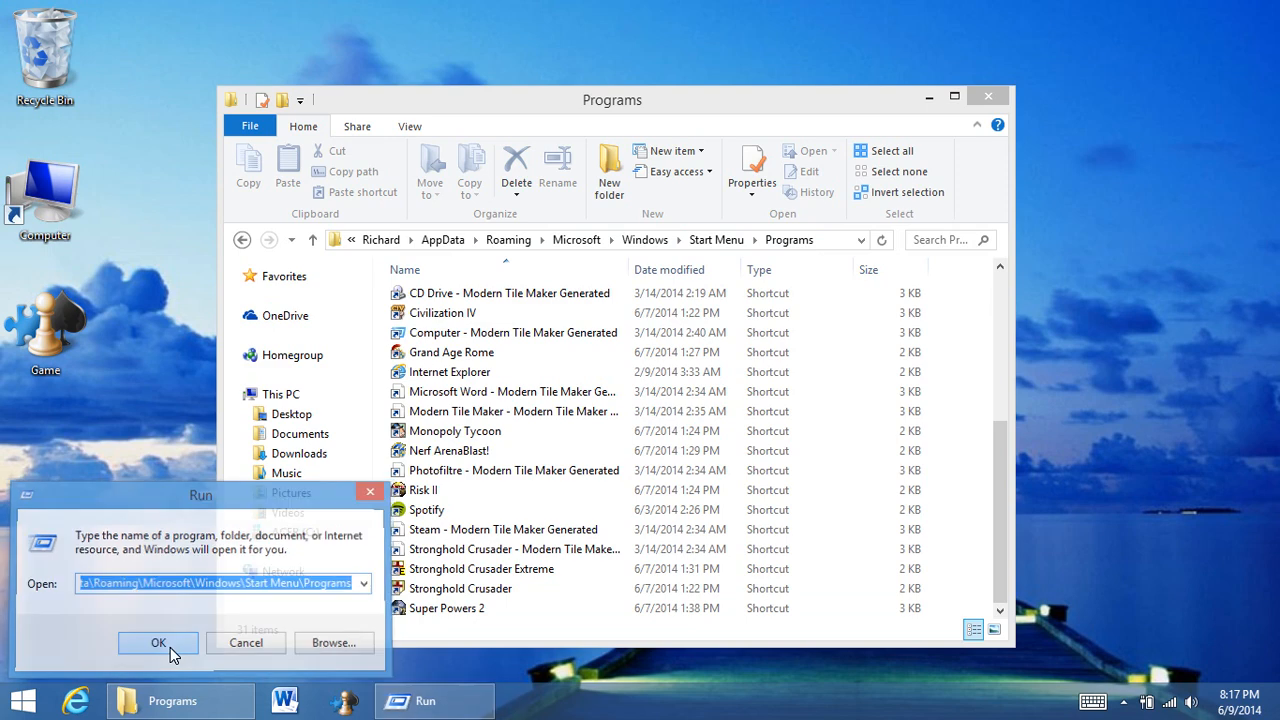
pyautogui.click(158, 642)
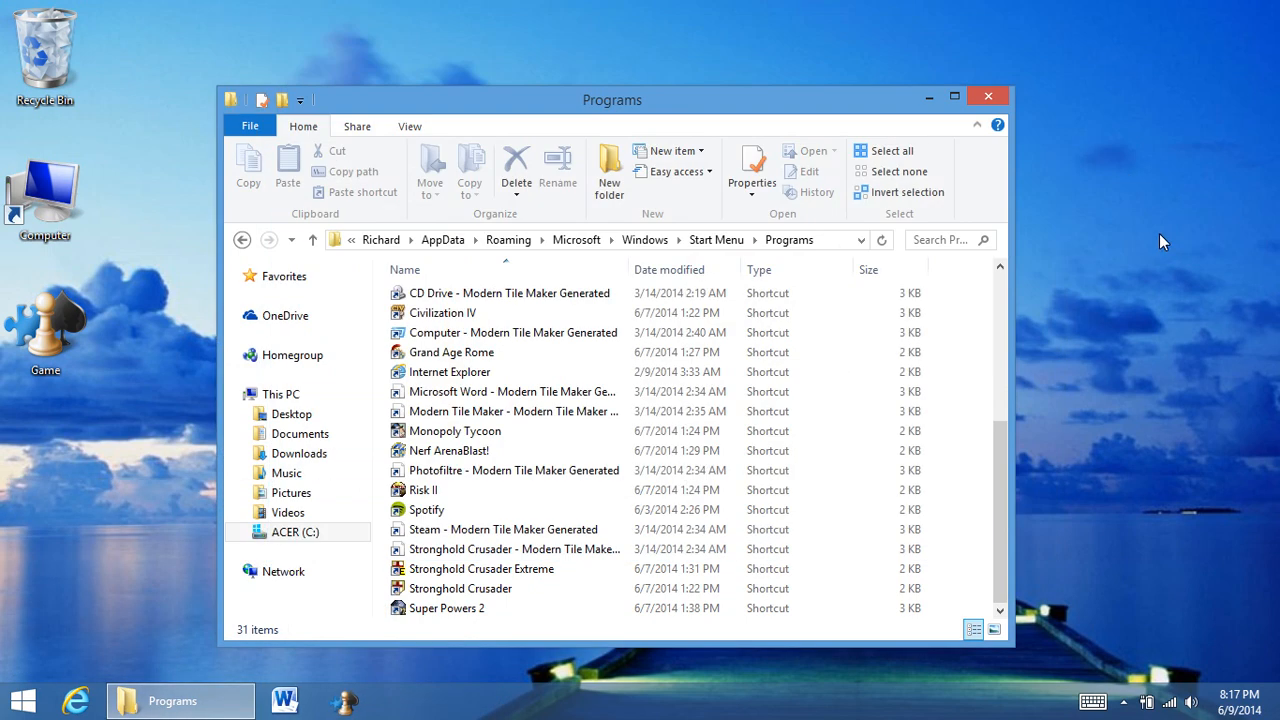
pyautogui.moveTo(1170, 252)
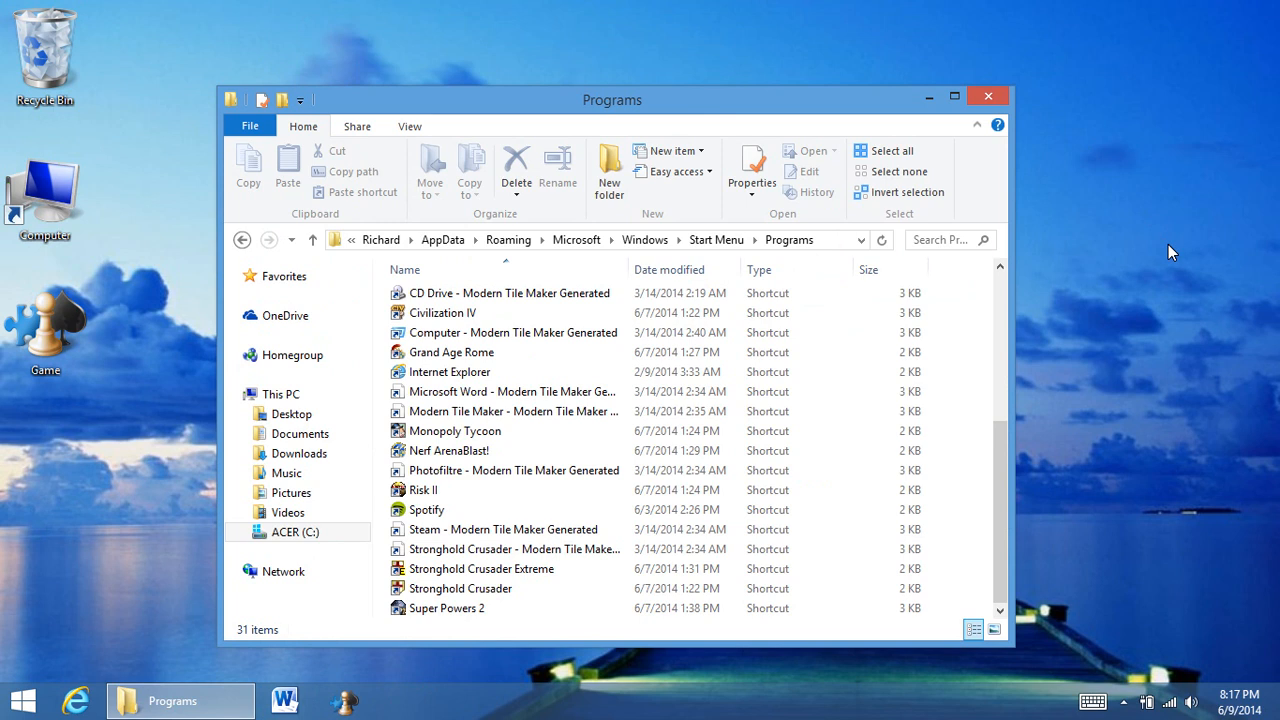